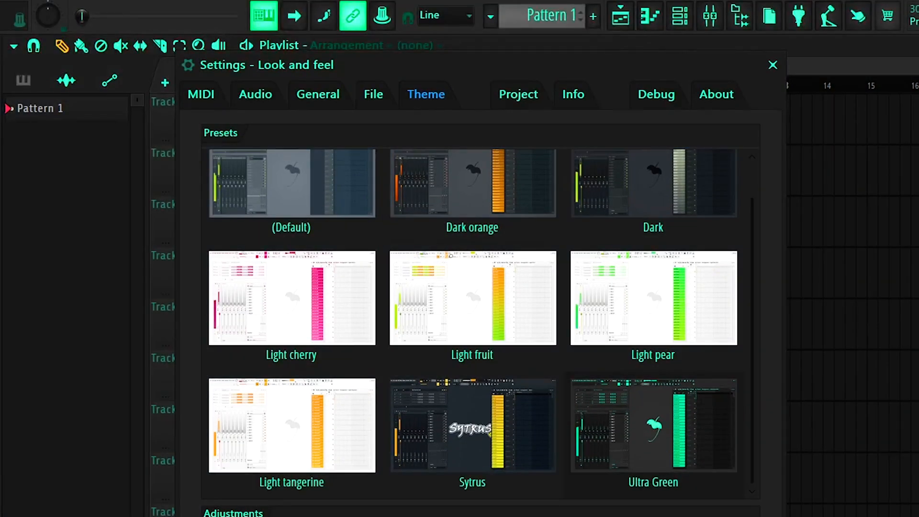
# Choose the (Default) theme preset and set its Selection colour swatch to pink
pyautogui.scroll(-3)
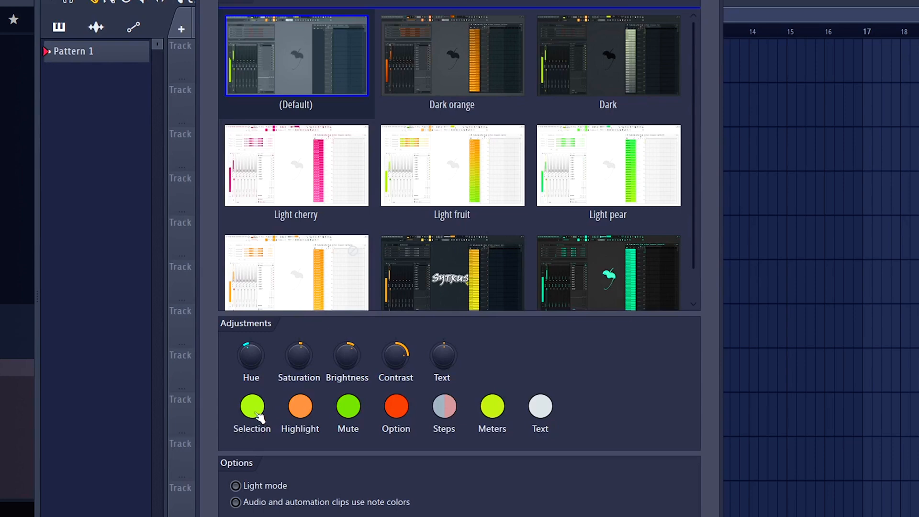
pyautogui.click(251, 405)
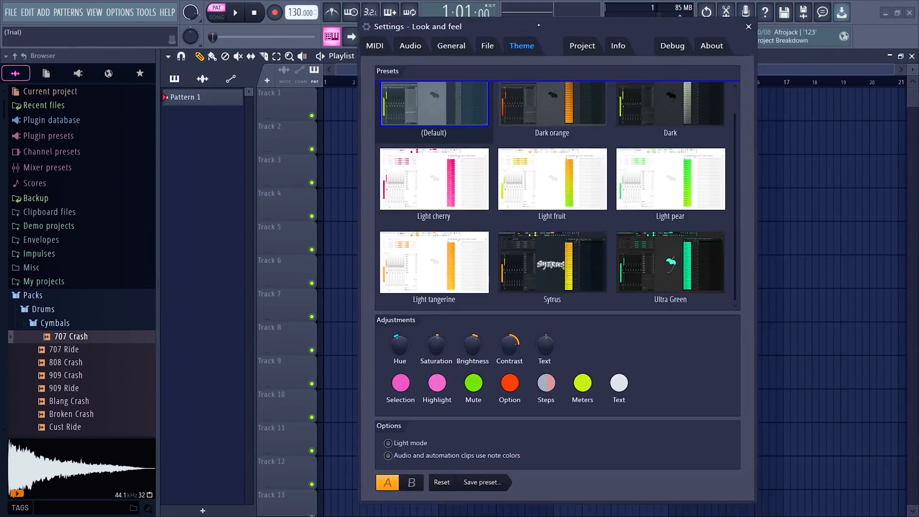
# Close the Look and feel settings, returning to the empty Playlist with the new theme
pyautogui.click(482, 481)
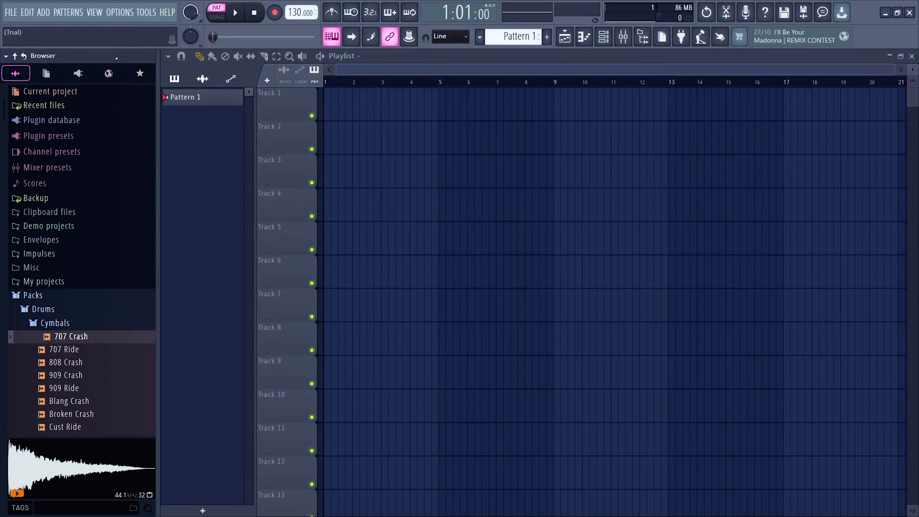
# Browse to Packs > Drums > Cymbals and preview the 707 Crash sample's waveform
pyautogui.click(120, 12)
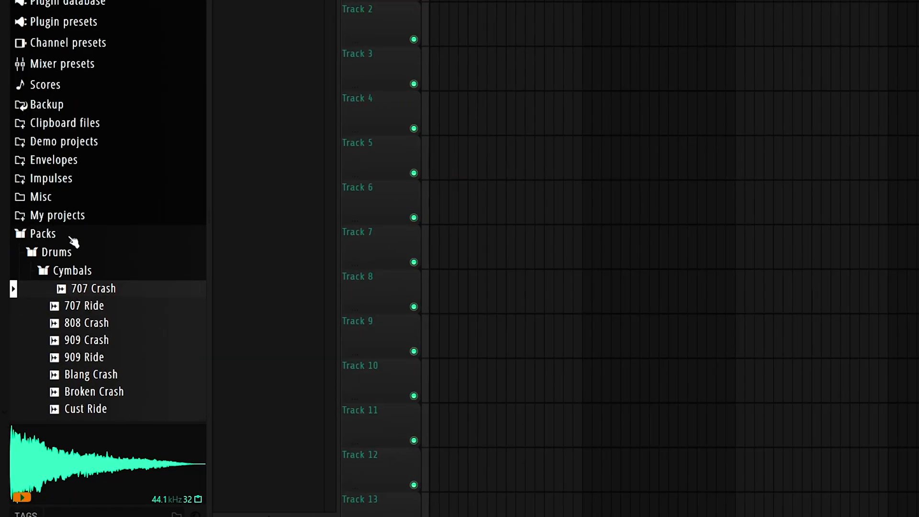
pyautogui.moveTo(109, 144)
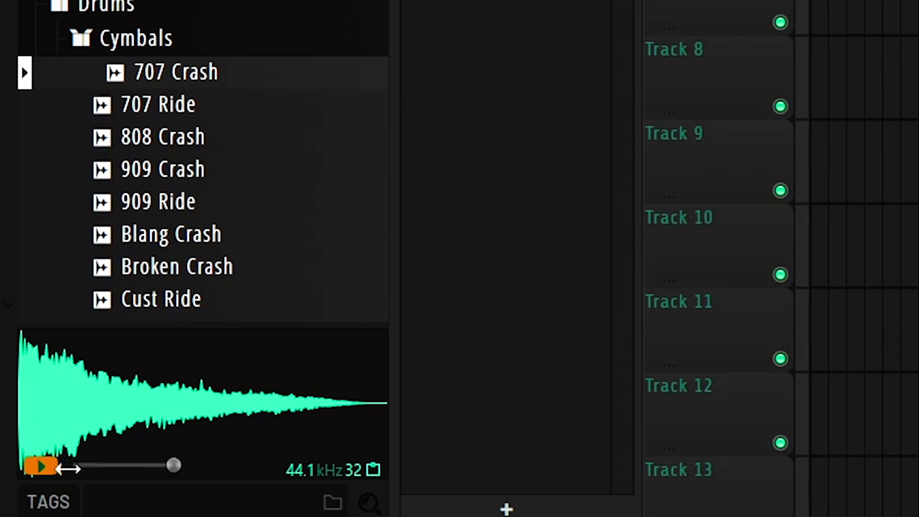
pyautogui.click(39, 465)
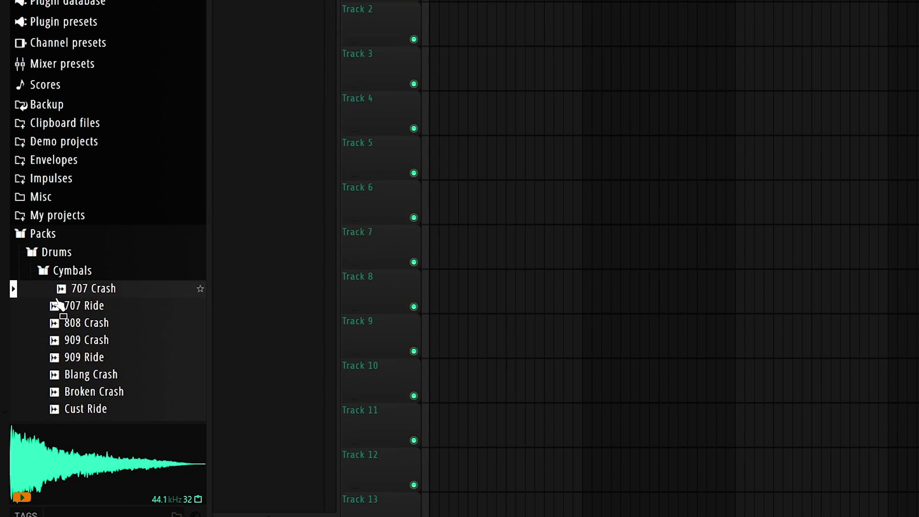
pyautogui.moveTo(82, 305)
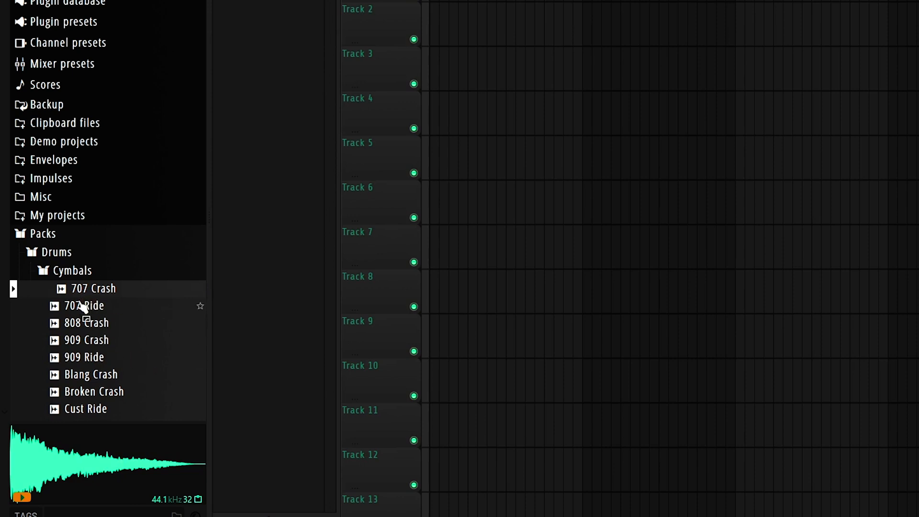
# Add the tag 'coll ride' to 707 Ride and filter the browser by that tag plus starred samples
pyautogui.rightClick(82, 306)
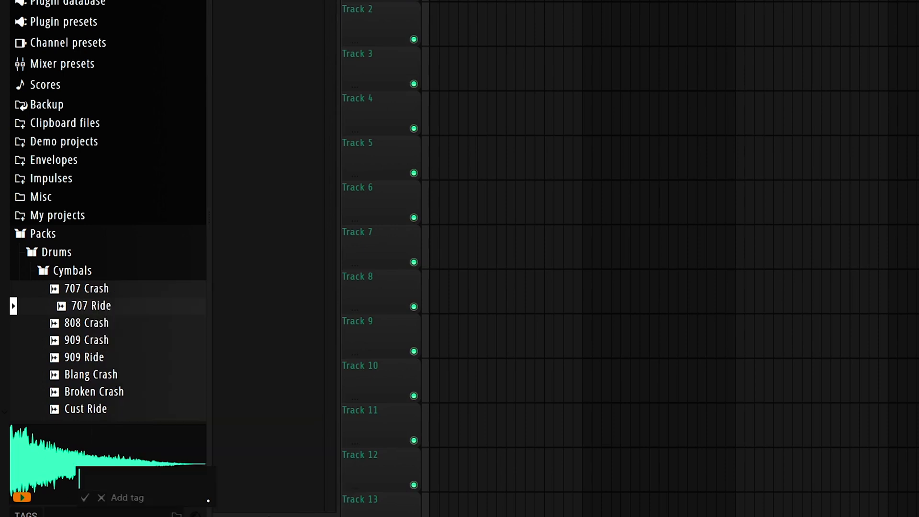
pyautogui.write('coll ride')
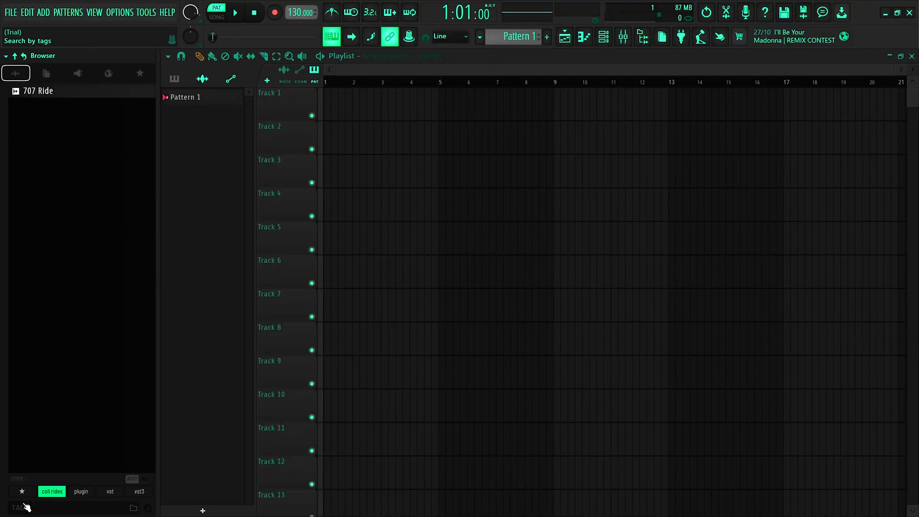
pyautogui.click(22, 491)
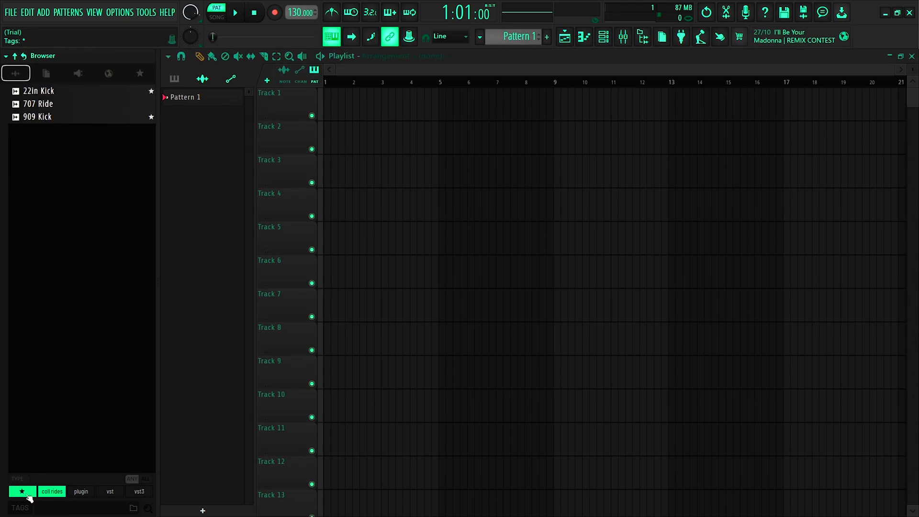
# Star the 808 Kick in Packs > Drums > Kicks and switch the browser to starred items only
pyautogui.click(22, 491)
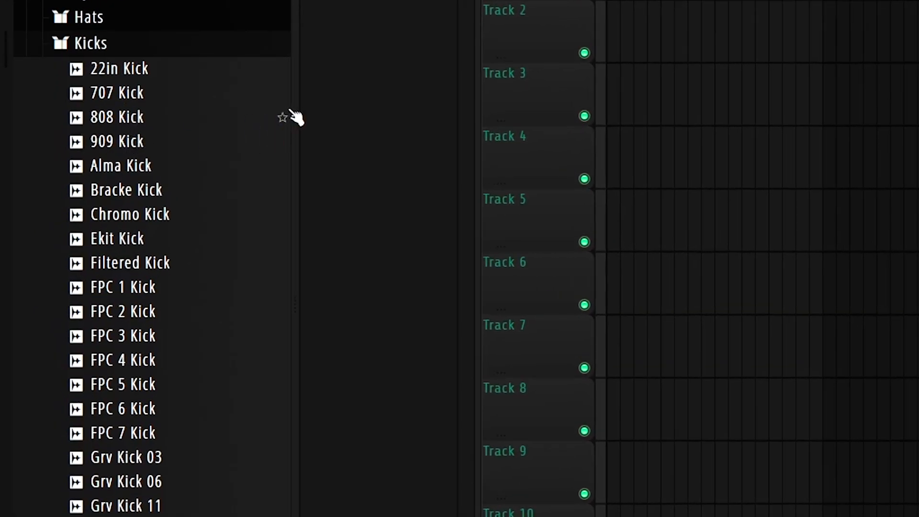
pyautogui.click(116, 117)
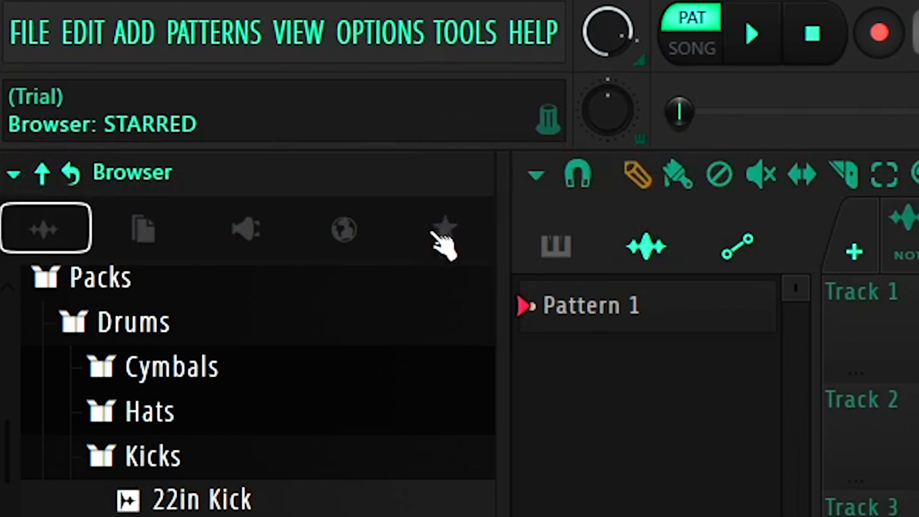
pyautogui.click(444, 229)
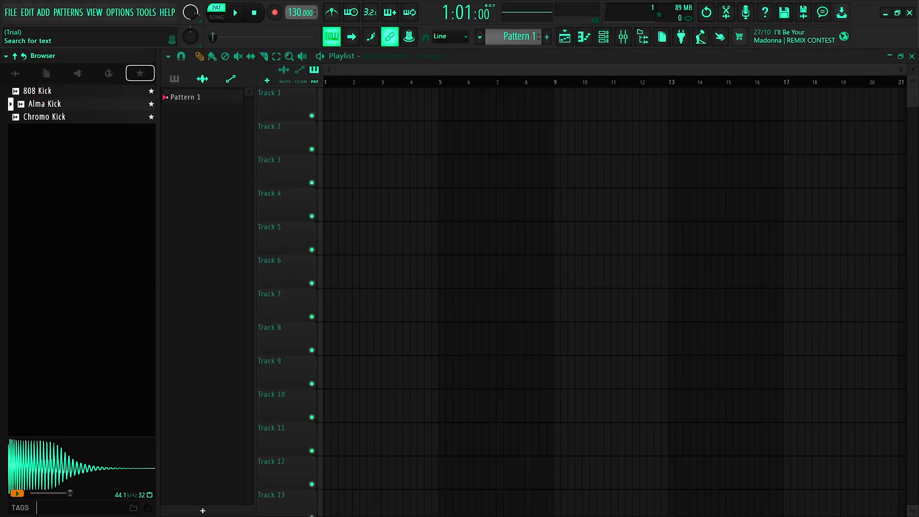
pyautogui.write('kick')
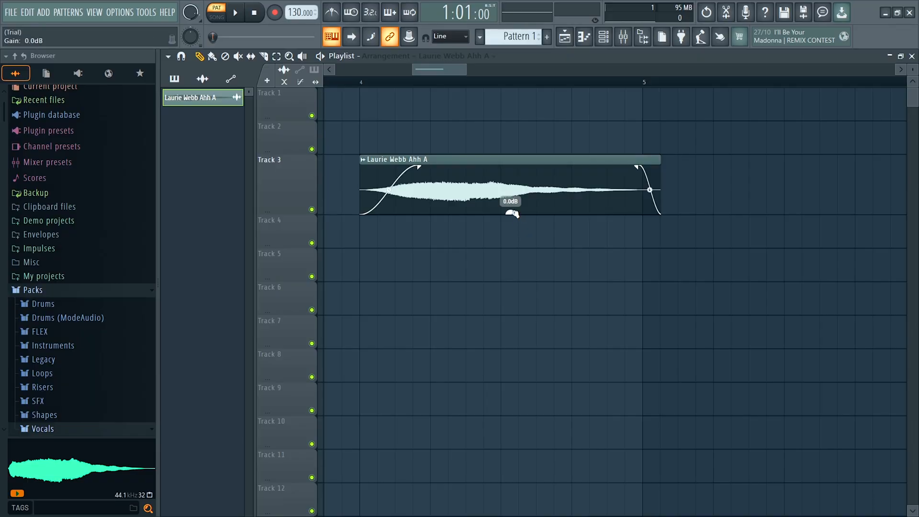
pyautogui.moveTo(510, 213); pyautogui.dragTo(510, 201)
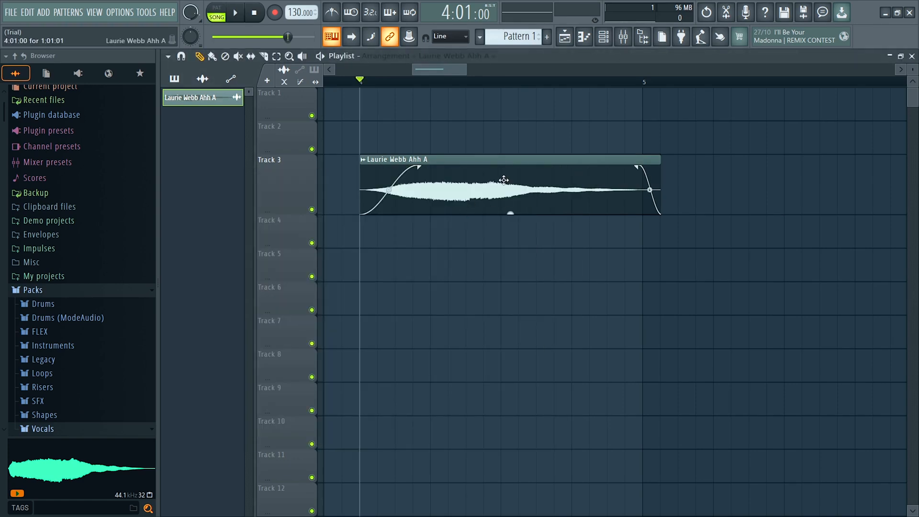
pyautogui.doubleClick(505, 187)
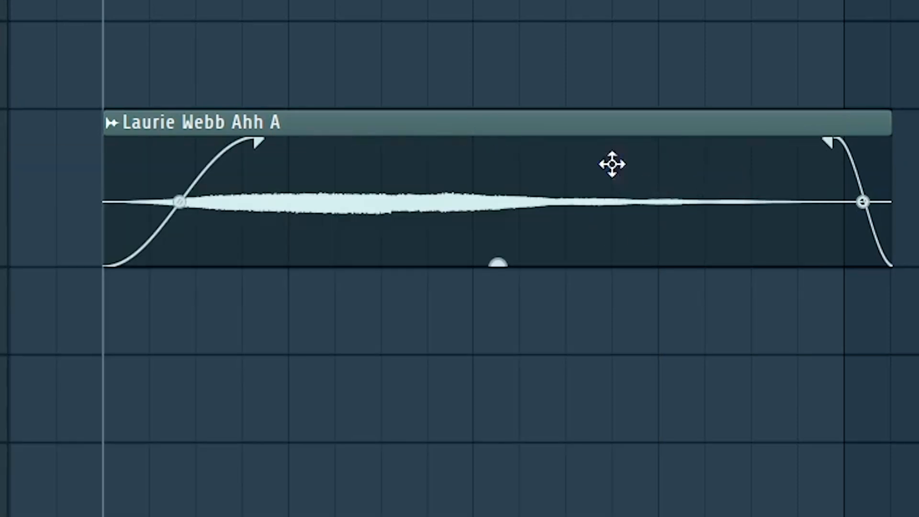
pyautogui.rightClick(498, 261)
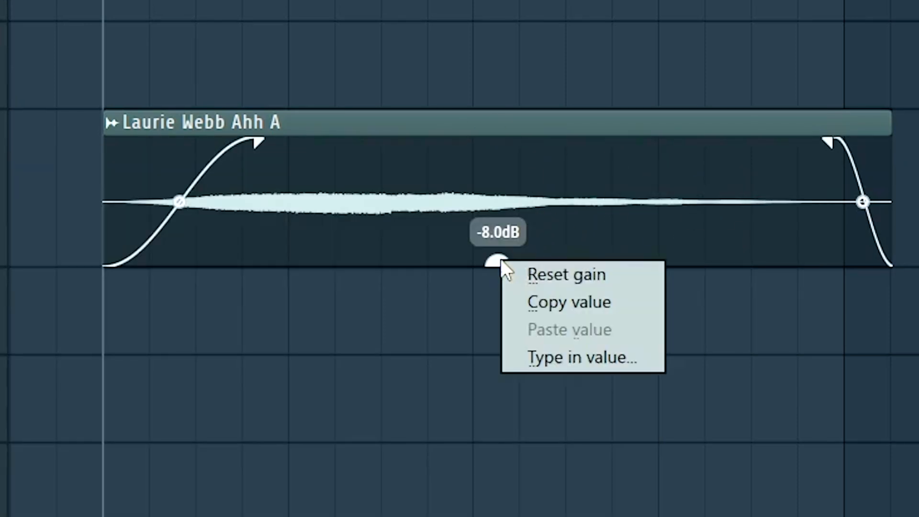
pyautogui.click(565, 274)
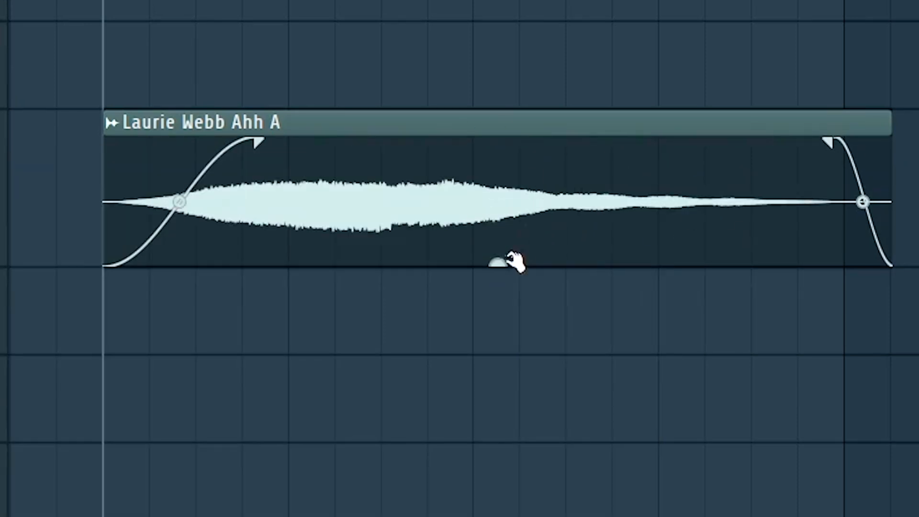
pyautogui.rightClick(498, 261)
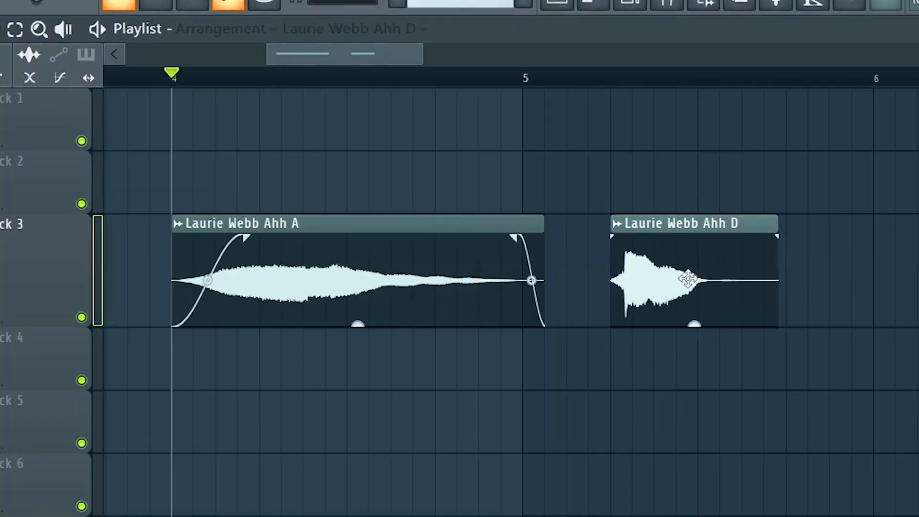
pyautogui.moveTo(691, 279); pyautogui.dragTo(552, 278)
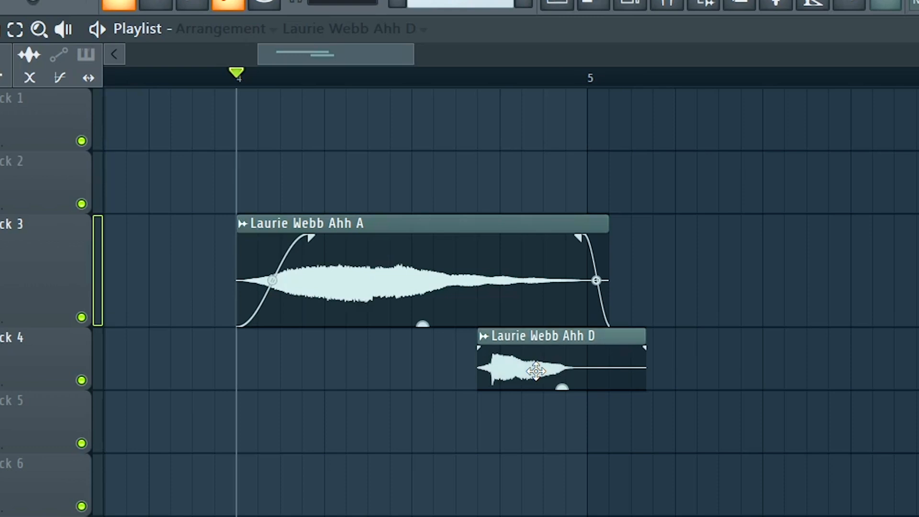
pyautogui.moveTo(533, 369); pyautogui.dragTo(560, 281)
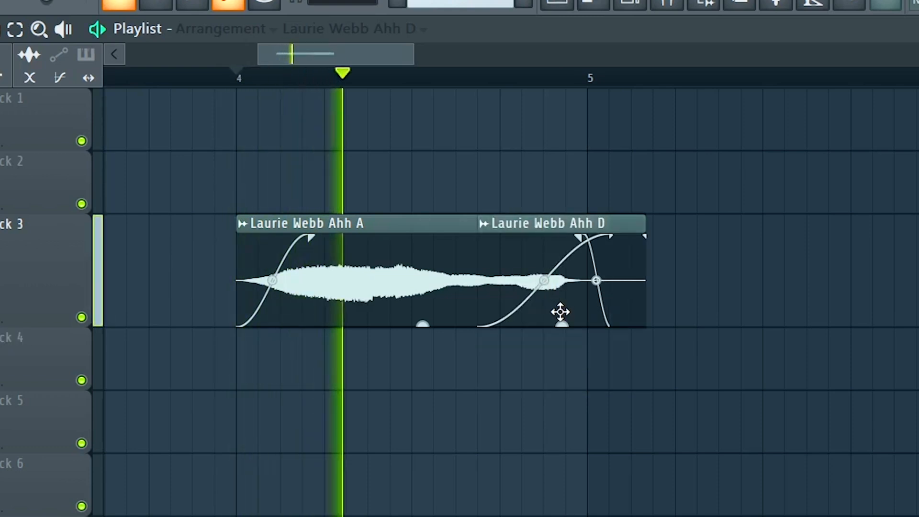